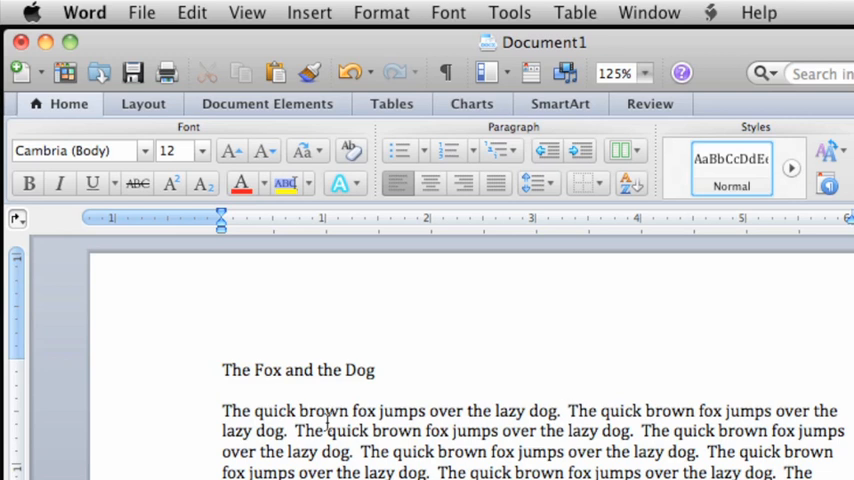
pyautogui.moveTo(216, 372)
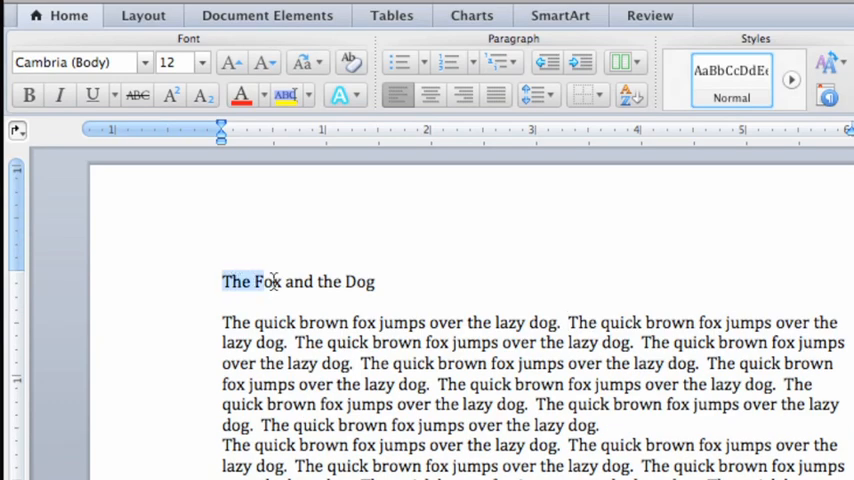
# Select the whole title line 'The Fox and the Dog'.
pyautogui.tripleClick(300, 280)
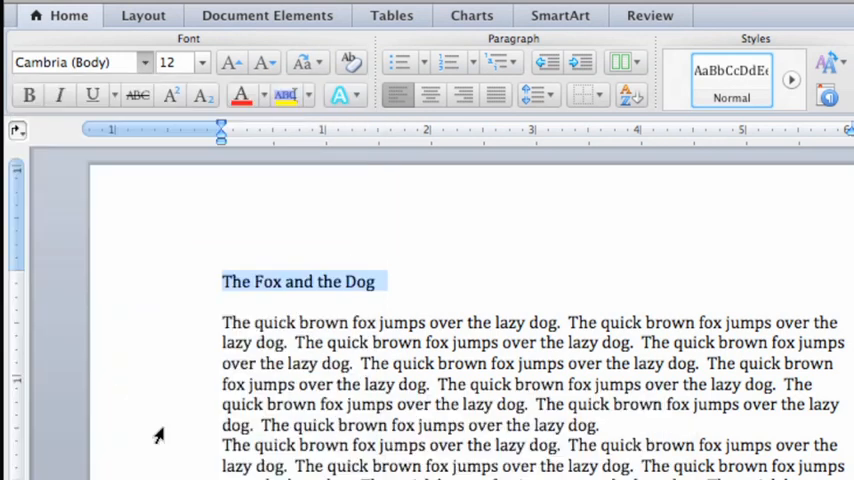
# Set the title to Arial Black at 16 pt.
pyautogui.click(76, 62)
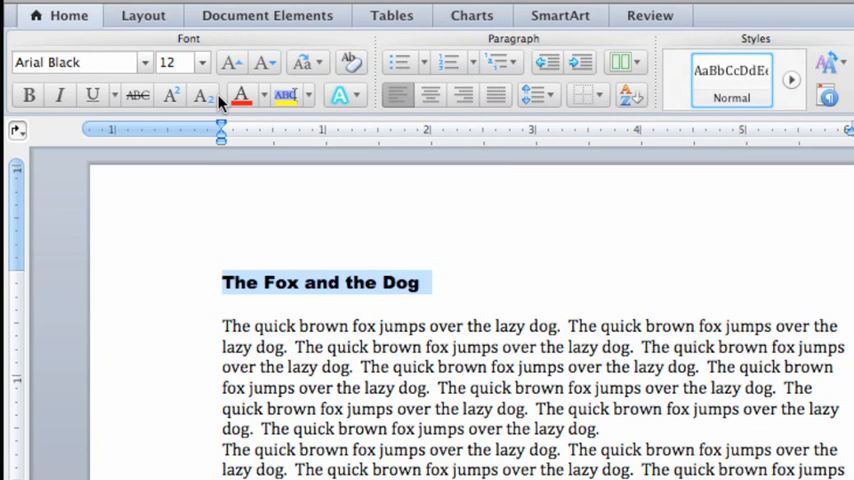
pyautogui.click(202, 62)
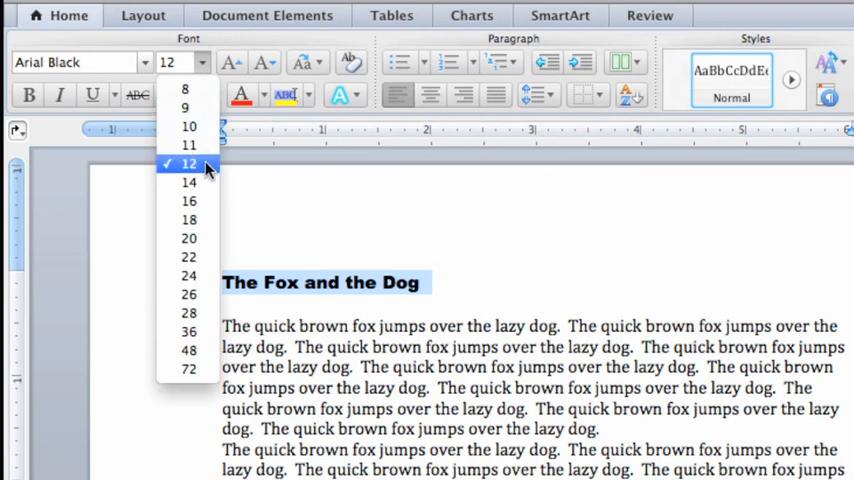
pyautogui.click(188, 200)
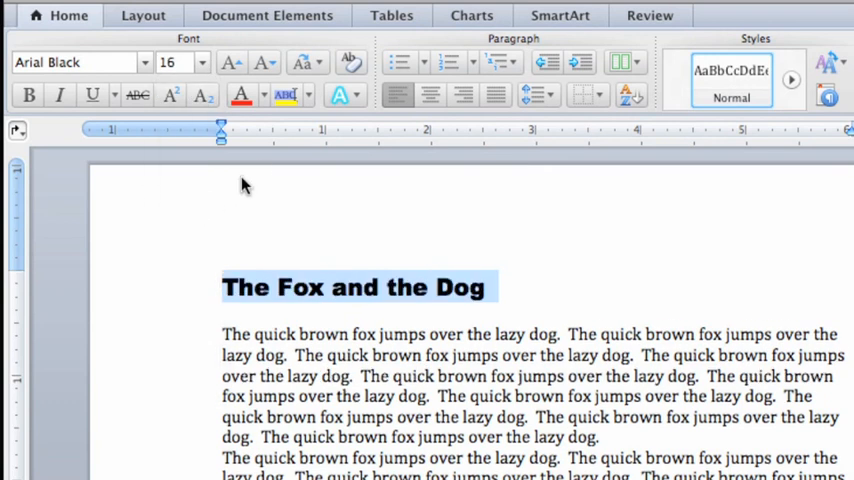
pyautogui.click(264, 94)
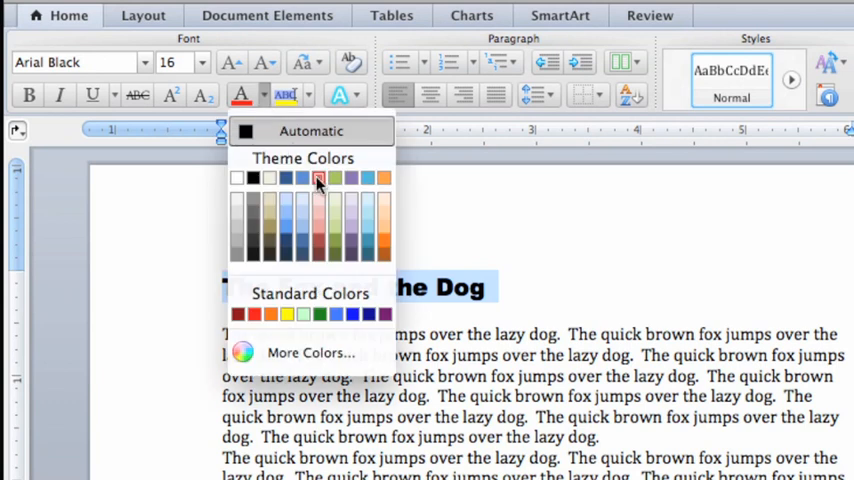
# Colour the title with a dark reddish-purple theme swatch.
pyautogui.click(318, 178)
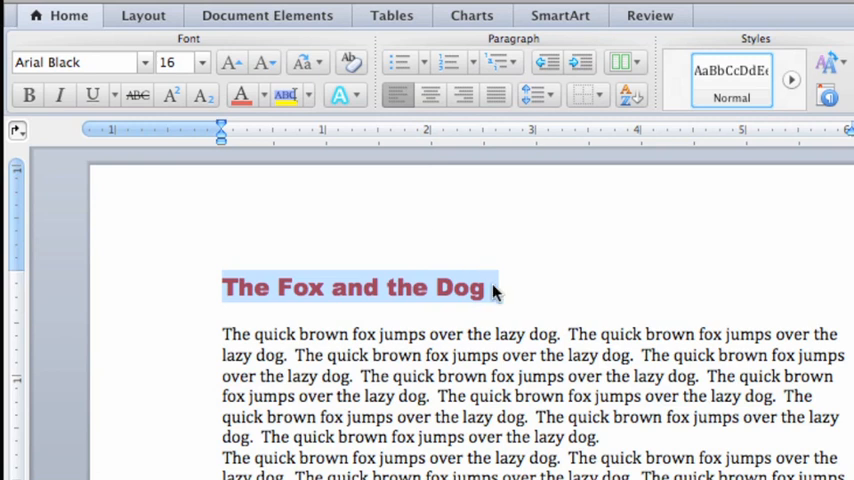
pyautogui.moveTo(498, 296)
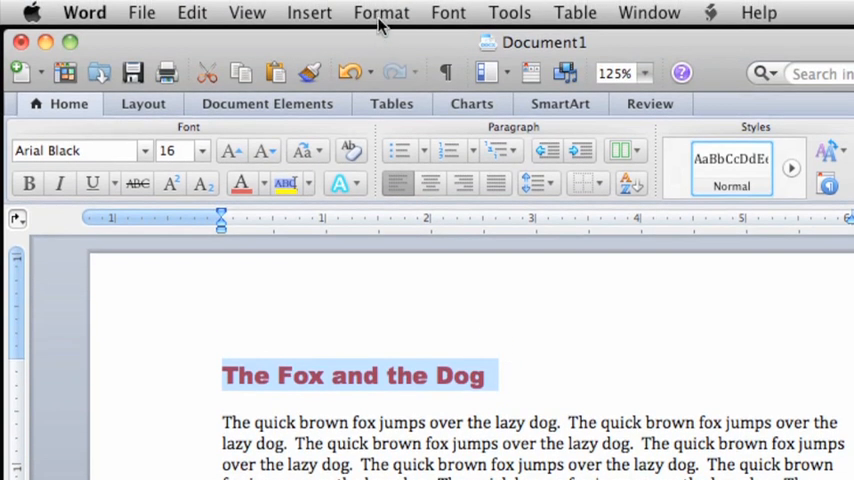
# Apply the Heading 1 style to the title, making it blue Calibri 16 pt.
pyautogui.click(380, 12)
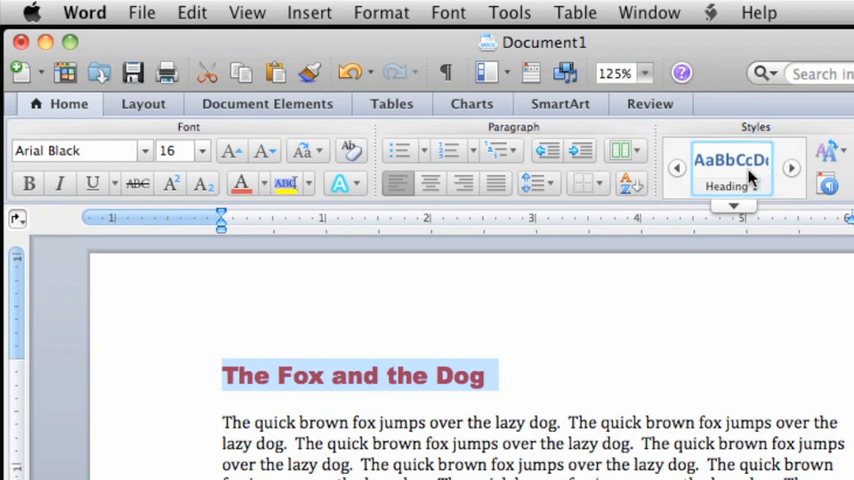
pyautogui.click(732, 168)
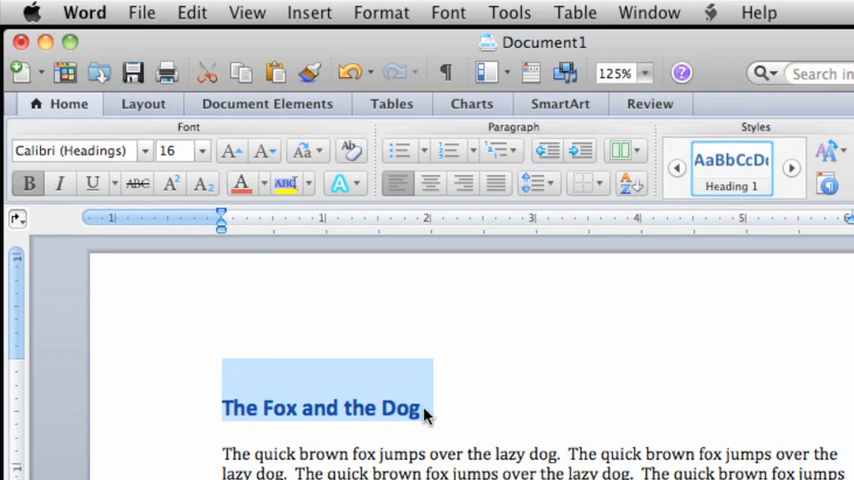
pyautogui.moveTo(400, 328)
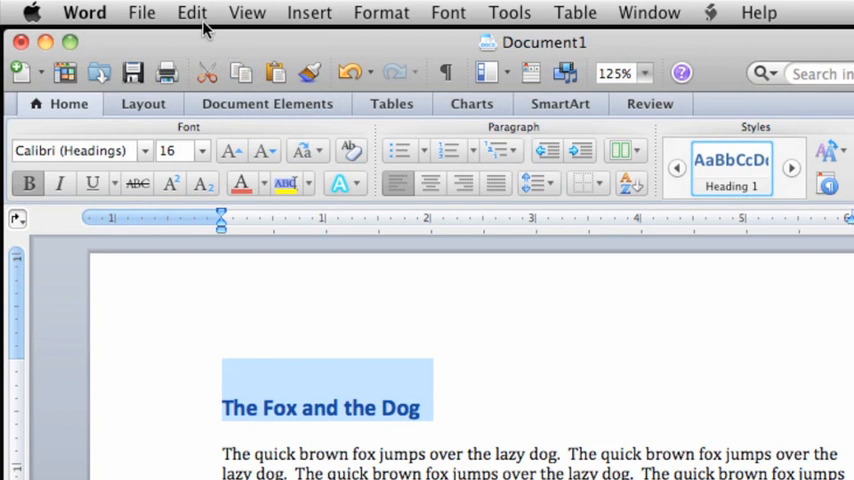
# Undo the Heading 1 quick format via the Edit menu.
pyautogui.click(192, 12)
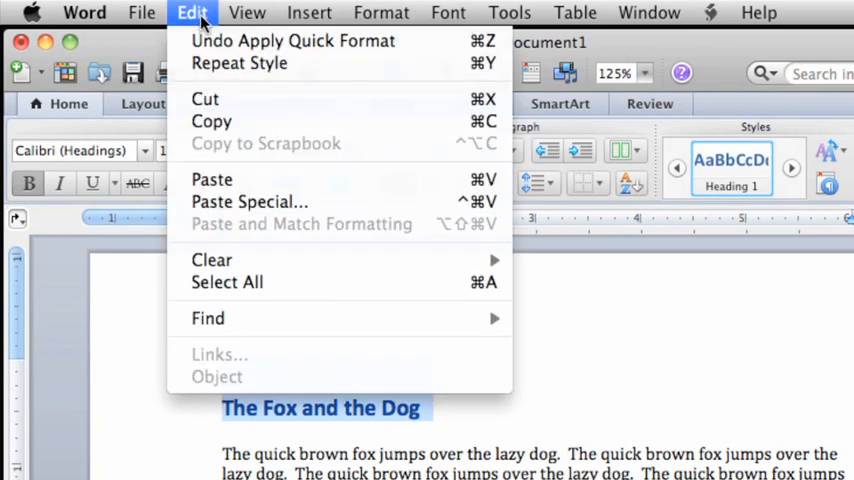
pyautogui.moveTo(292, 40)
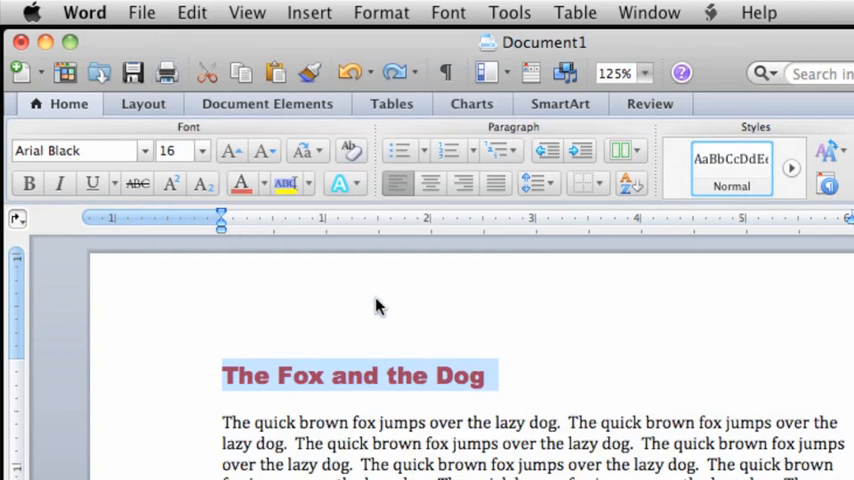
pyautogui.moveTo(500, 384)
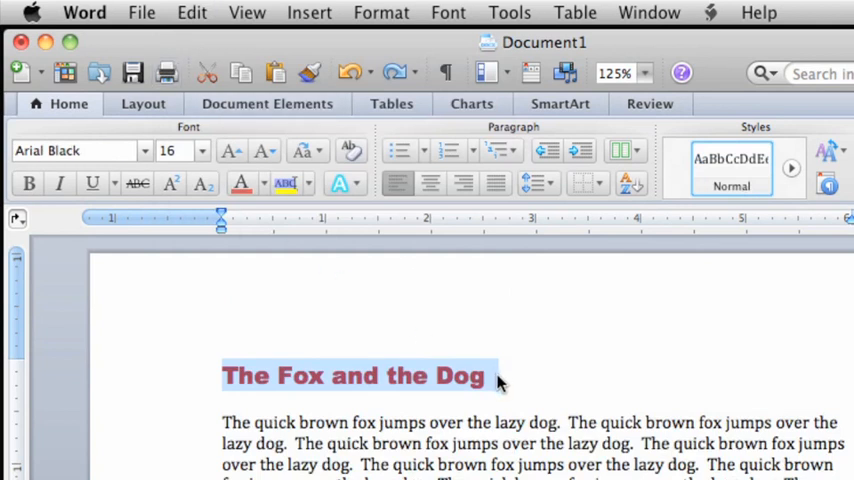